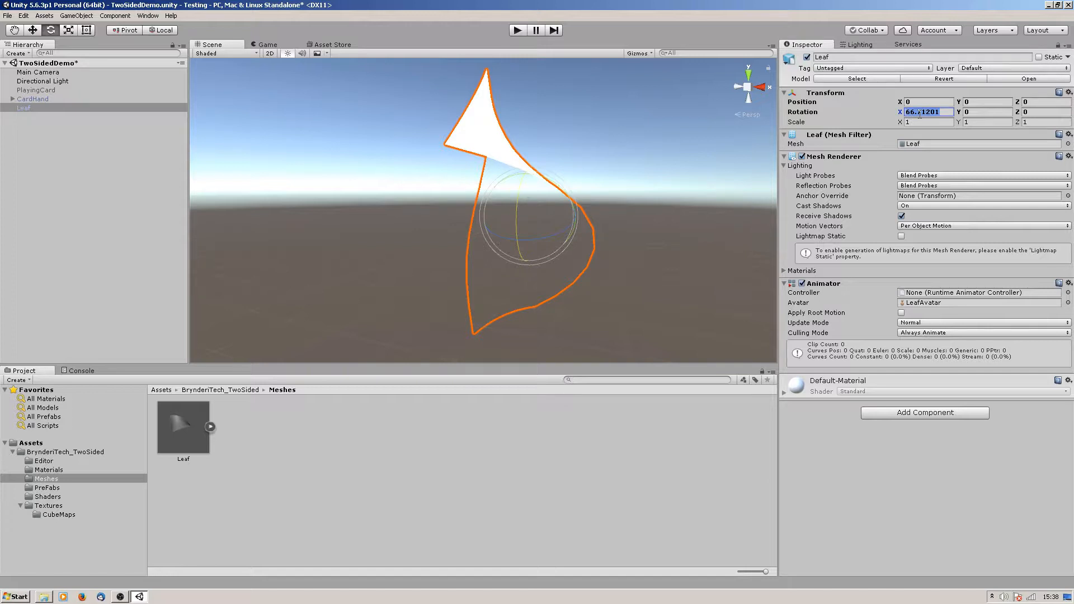
Set the Leaf's Rotation X to 90, then browse to the Materials folder.
{"action": "type", "text": "90.00001"}
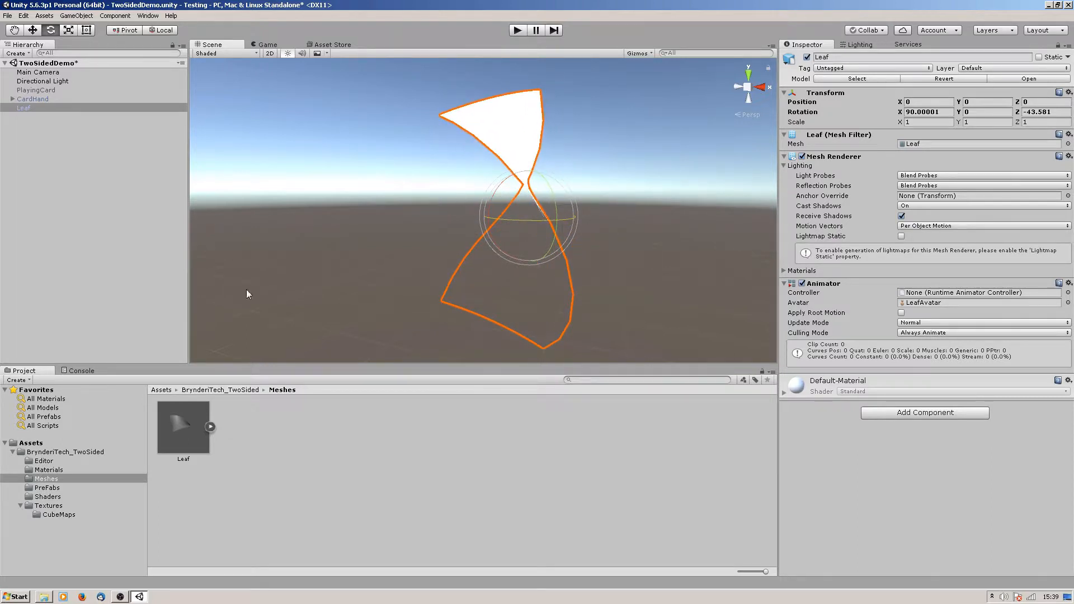
{"action": "left_click", "coordinate": [50, 469]}
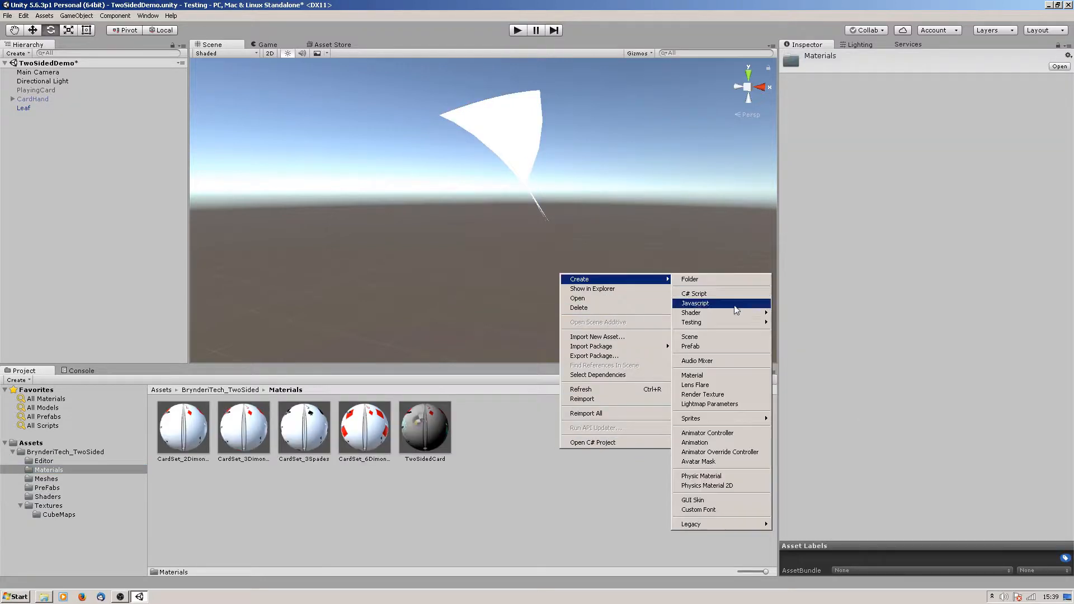
Create a new Leaf material and bring up the shader list for it.
{"action": "left_click", "coordinate": [692, 375]}
{"action": "type", "text": "Leaf"}
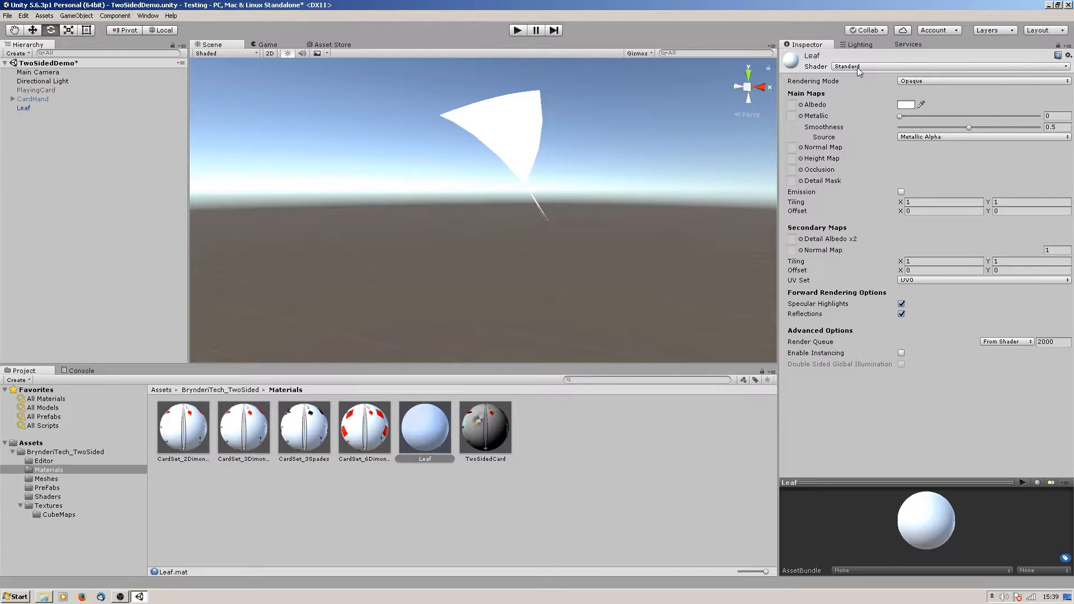
{"action": "left_click", "coordinate": [851, 66]}
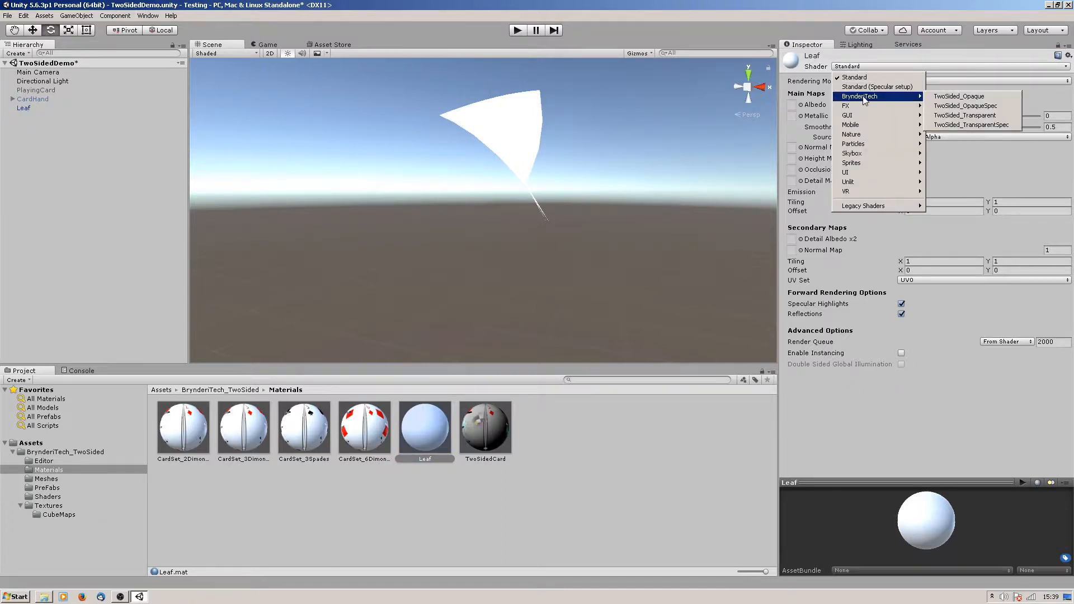
{"action": "mouse_move", "coordinate": [964, 106]}
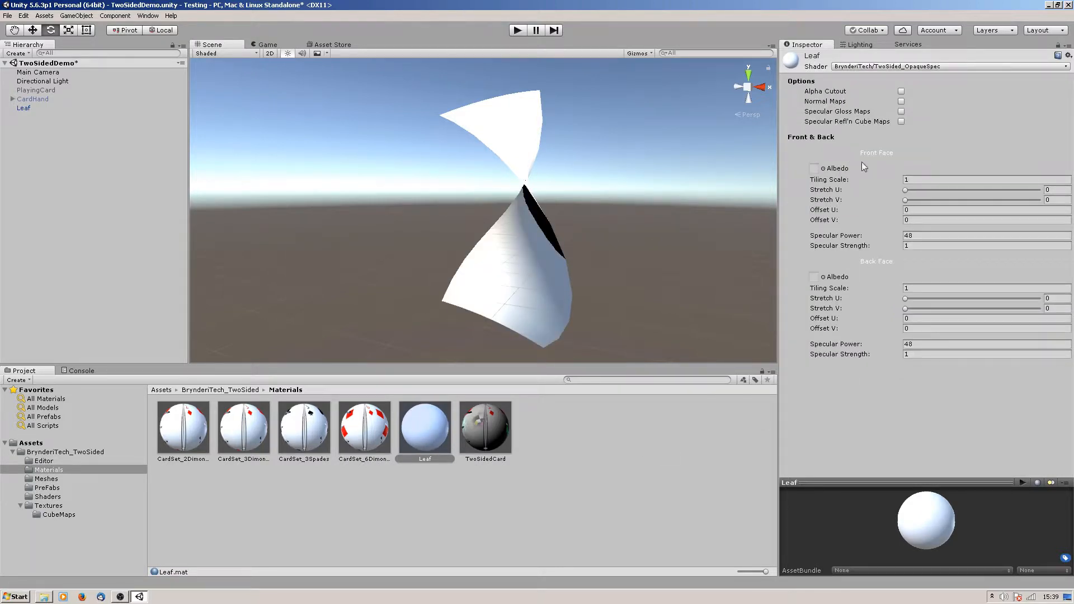
Assign Oakleaf_Front_Green01 to the front face albedo and an oak leaf texture to the back.
{"action": "left_click", "coordinate": [815, 169]}
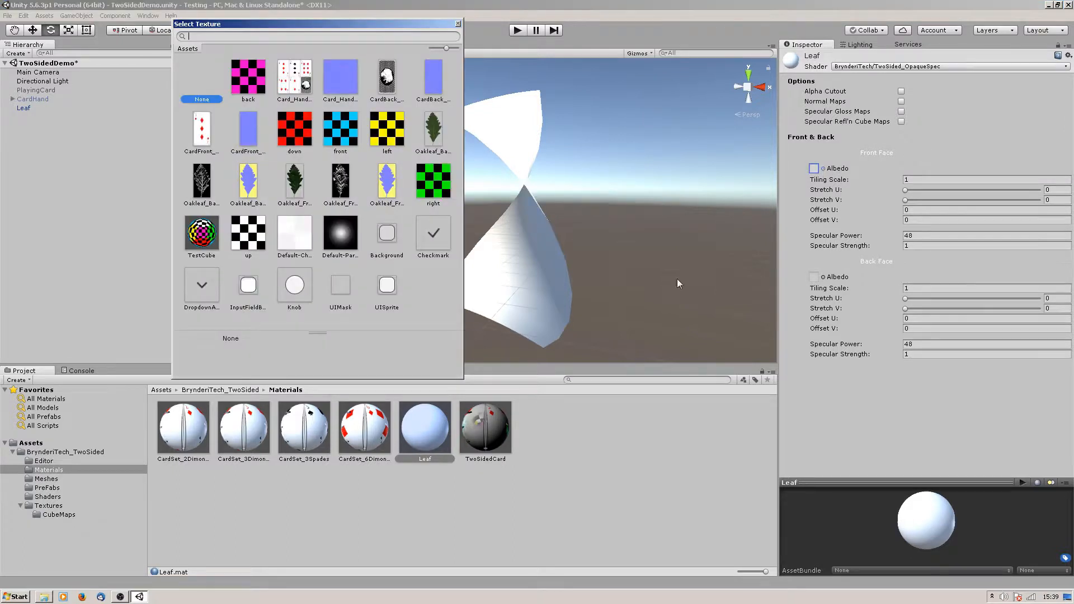
{"action": "mouse_move", "coordinate": [396, 281]}
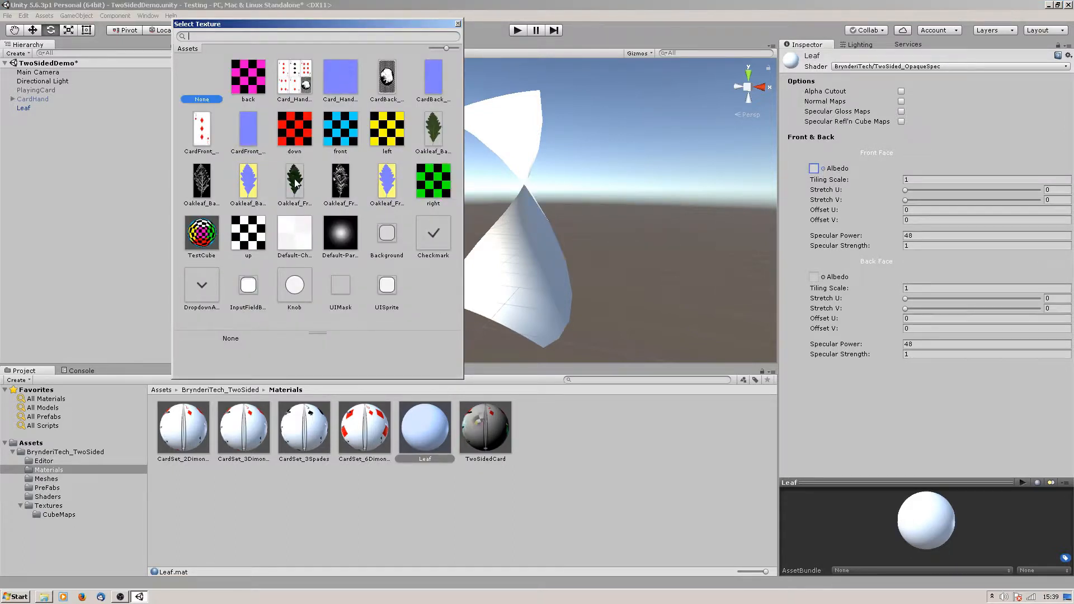
{"action": "left_click", "coordinate": [294, 180]}
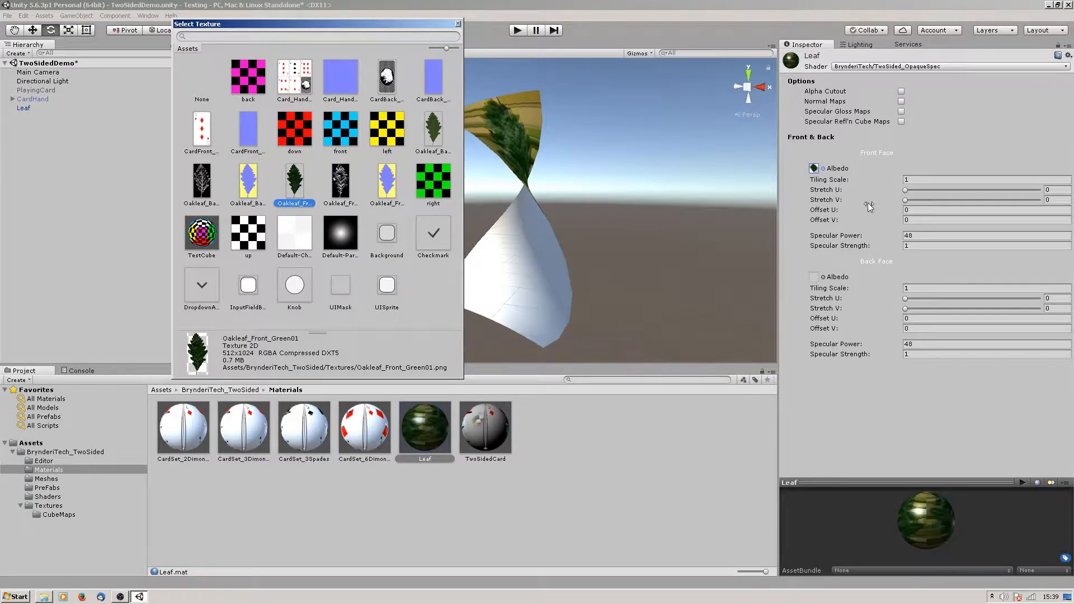
{"action": "mouse_move", "coordinate": [824, 281]}
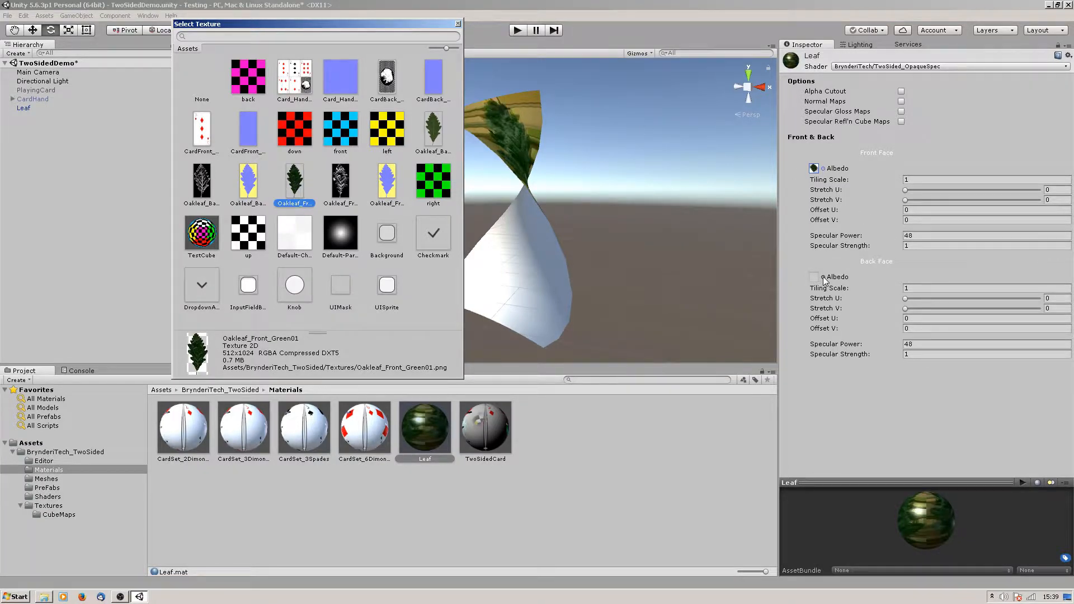
{"action": "left_click", "coordinate": [201, 78]}
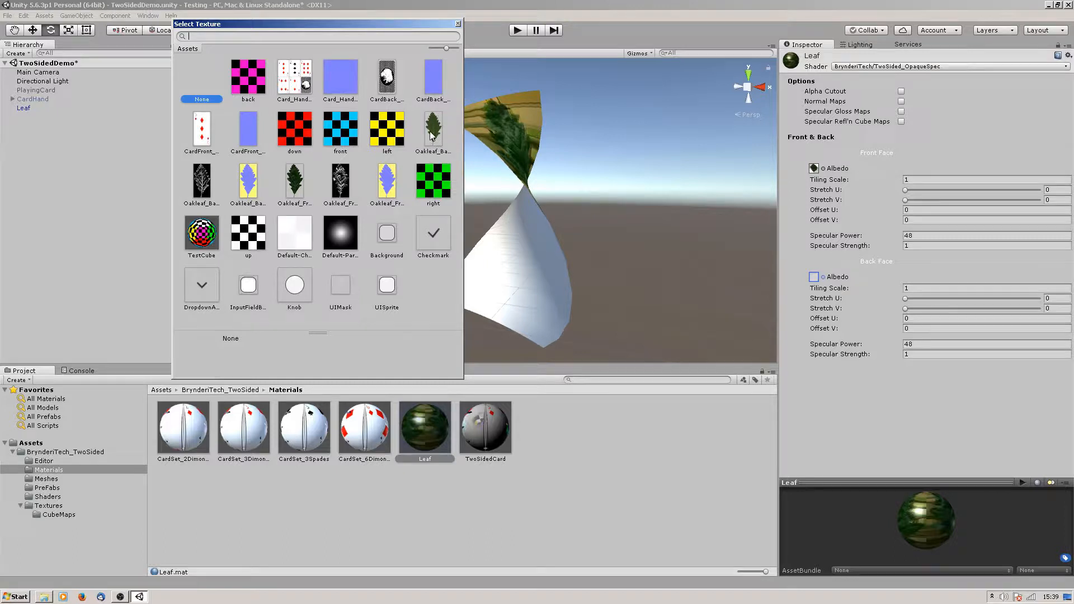
{"action": "left_click", "coordinate": [433, 129]}
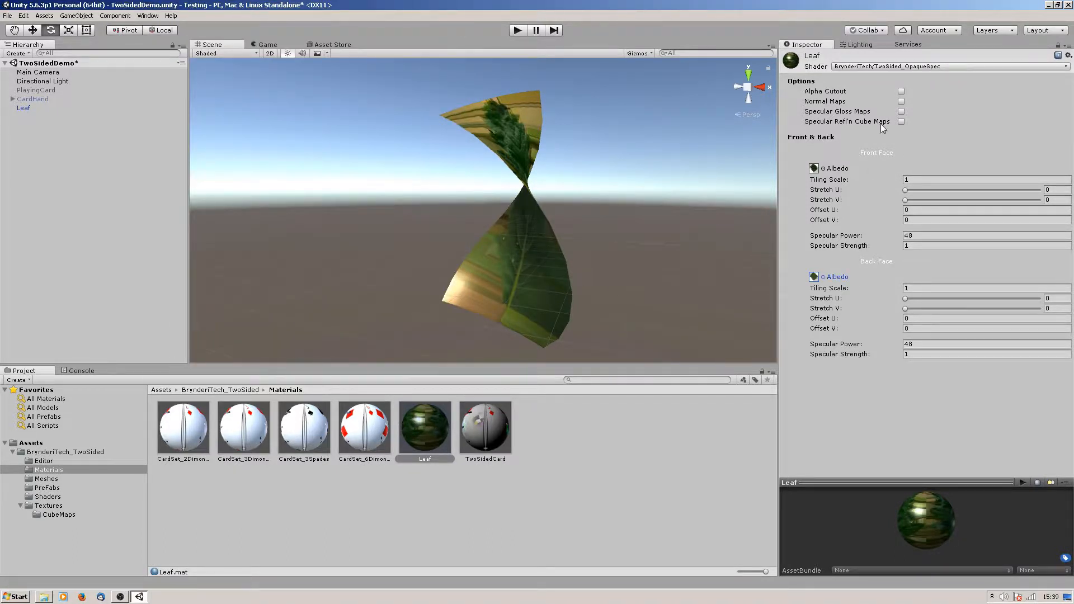
Enable Alpha Cutout with the cutout threshold raised to 0.2, then select the Leaf object.
{"action": "left_click", "coordinate": [901, 91]}
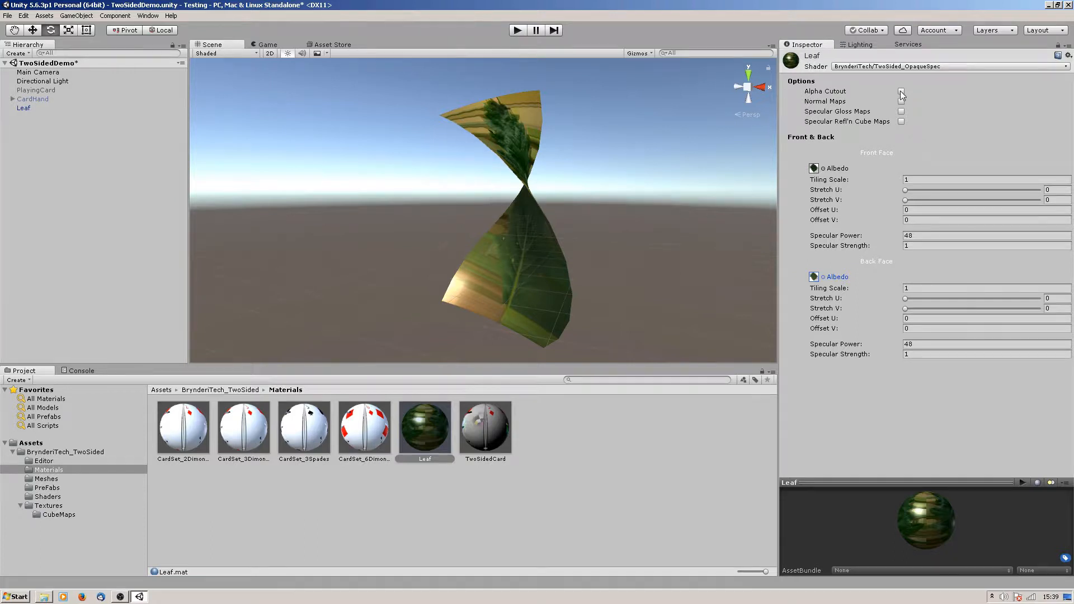
{"action": "left_click", "coordinate": [900, 92]}
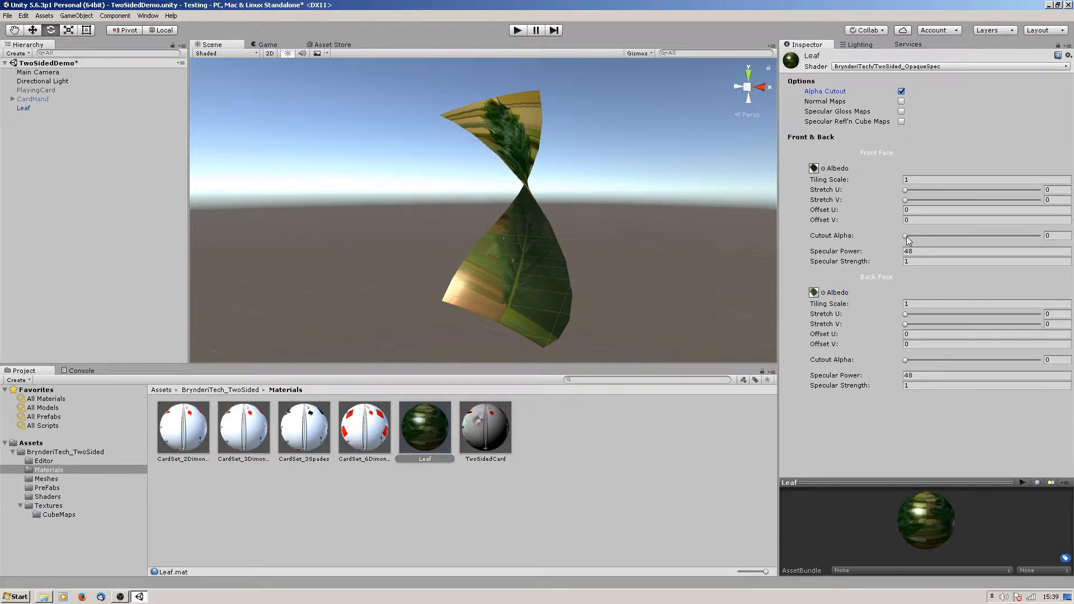
{"action": "left_click_drag", "start_coordinate": [906, 235], "coordinate": [908, 236]}
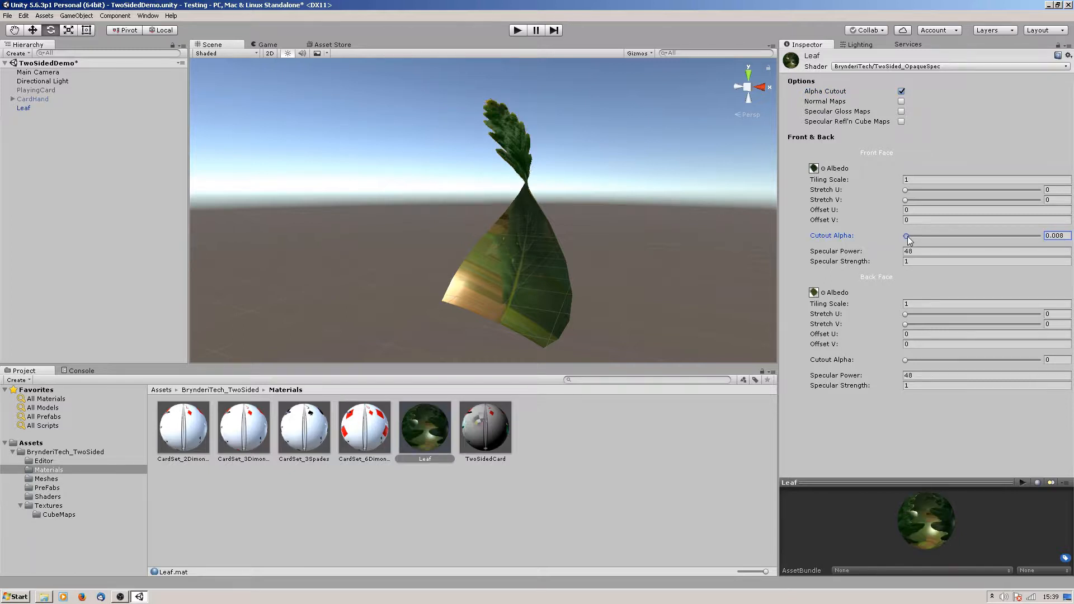
{"action": "left_click_drag", "start_coordinate": [905, 236], "coordinate": [911, 236]}
{"action": "type", "text": ".2"}
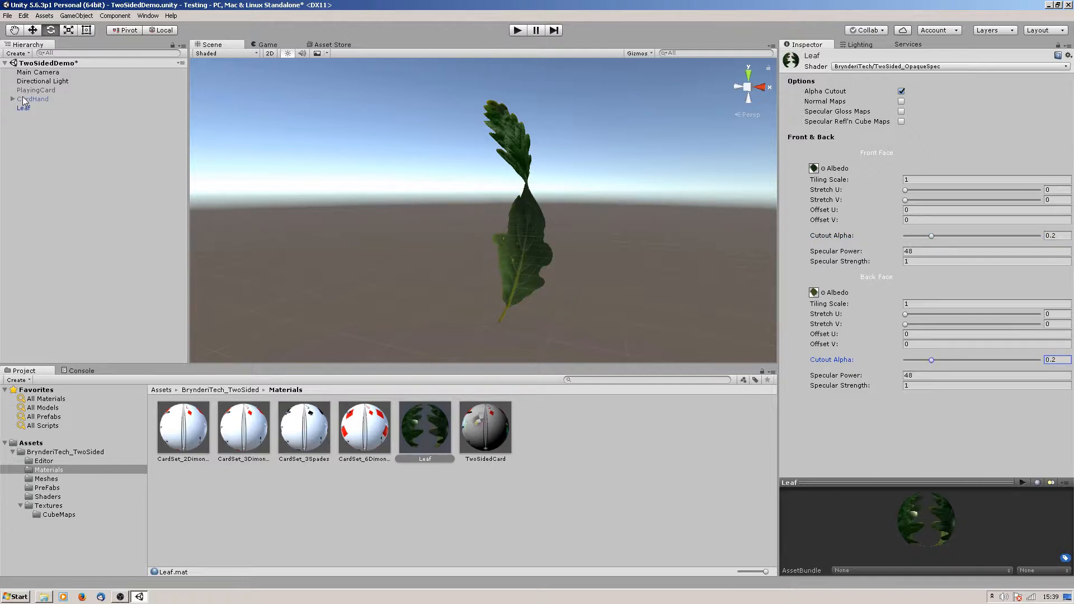
{"action": "left_click", "coordinate": [23, 109]}
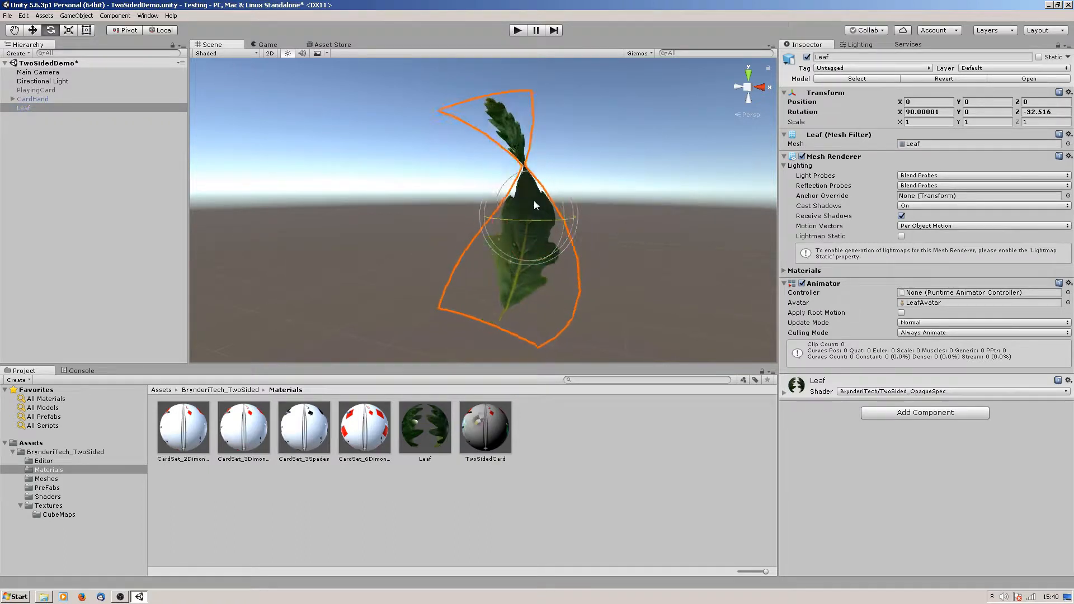
Enable Normal Maps with normal textures and Specular Gloss Maps on the Leaf material.
{"action": "left_click", "coordinate": [425, 427]}
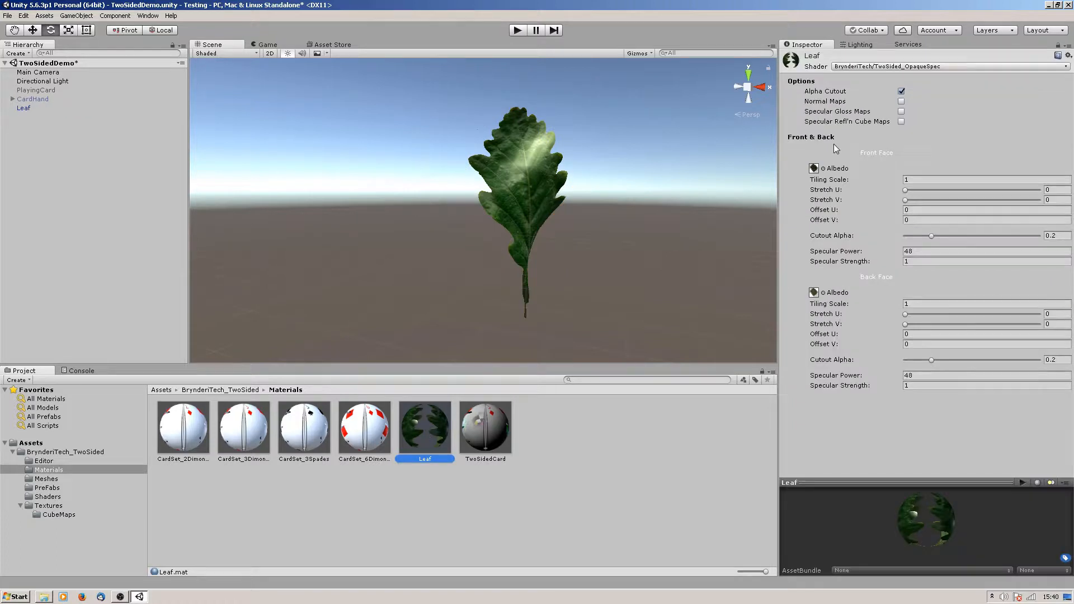
{"action": "left_click", "coordinate": [901, 102]}
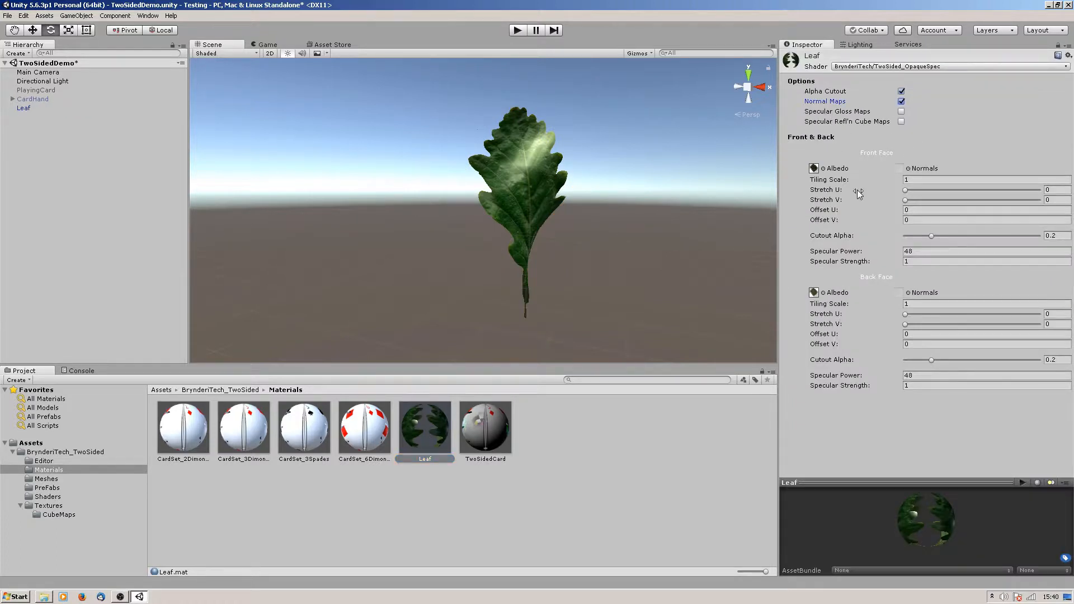
{"action": "left_click", "coordinate": [898, 167]}
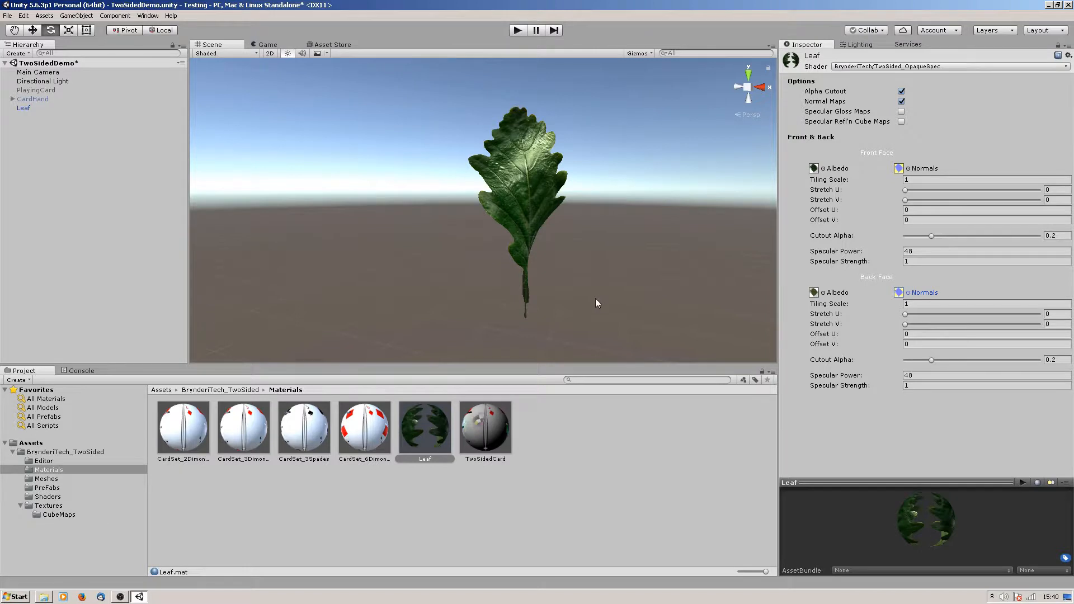
{"action": "left_click", "coordinate": [901, 111]}
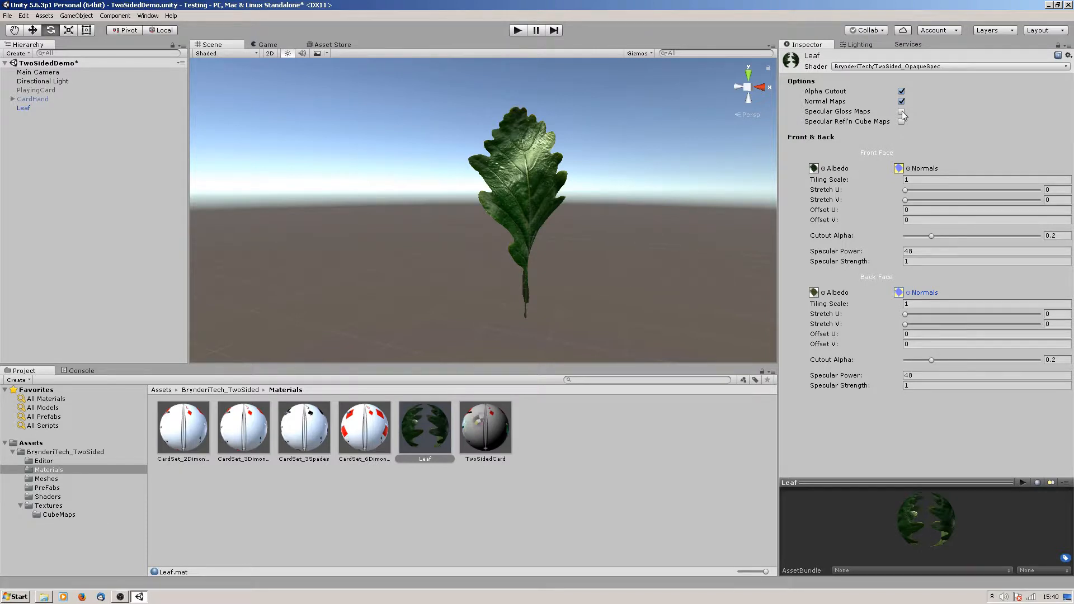
{"action": "left_click", "coordinate": [901, 112]}
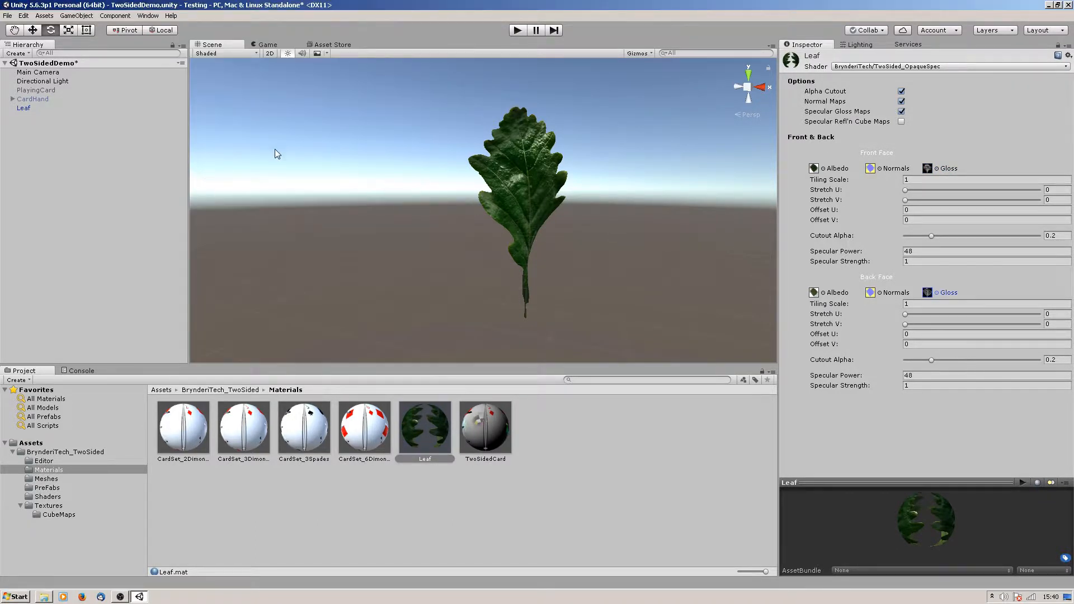
Select the Leaf object and spin it to check the shading.
{"action": "left_click", "coordinate": [23, 108]}
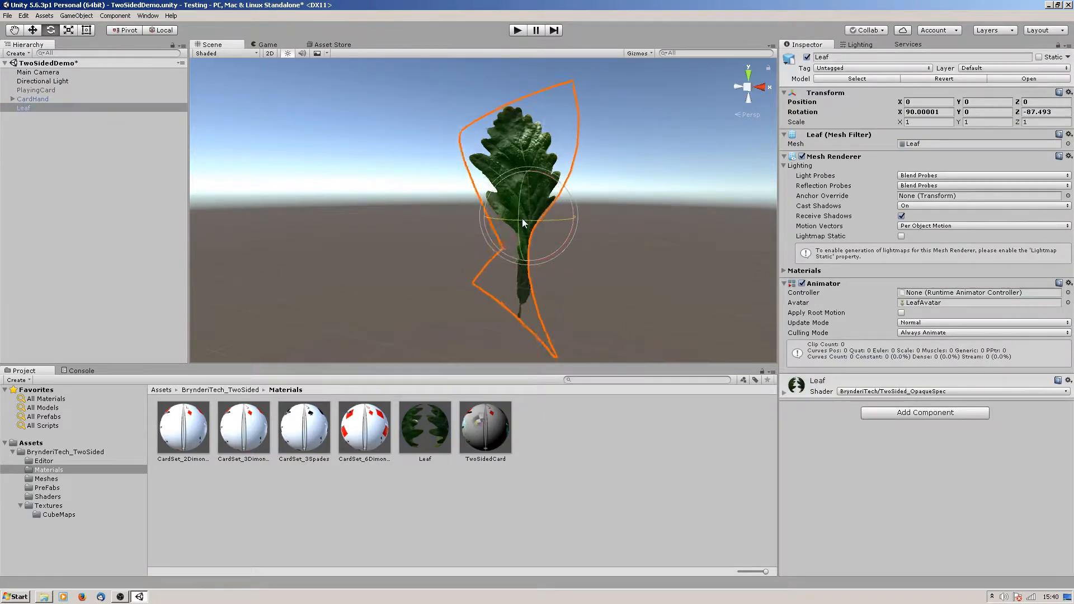
{"action": "left_click_drag", "start_coordinate": [524, 223], "coordinate": [506, 219]}
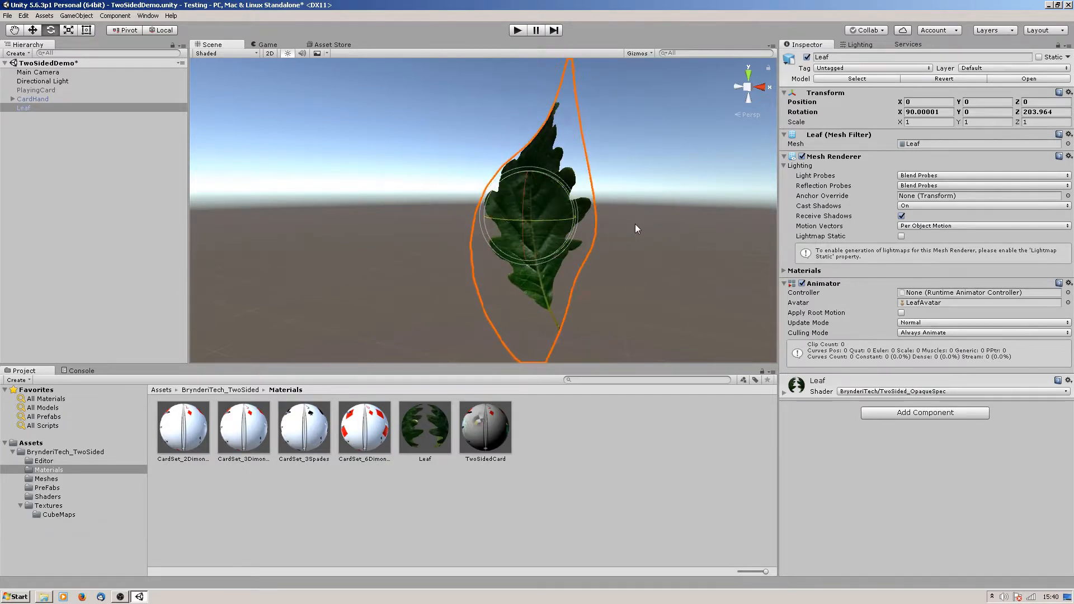
{"action": "left_click", "coordinate": [425, 427]}
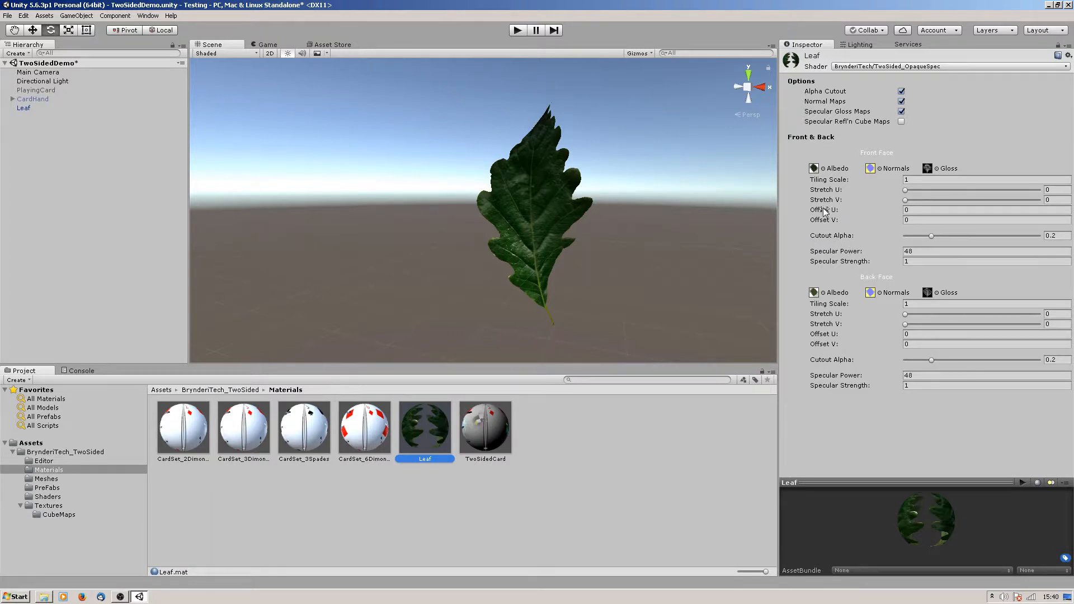
{"action": "left_click_drag", "start_coordinate": [904, 190], "coordinate": [950, 189]}
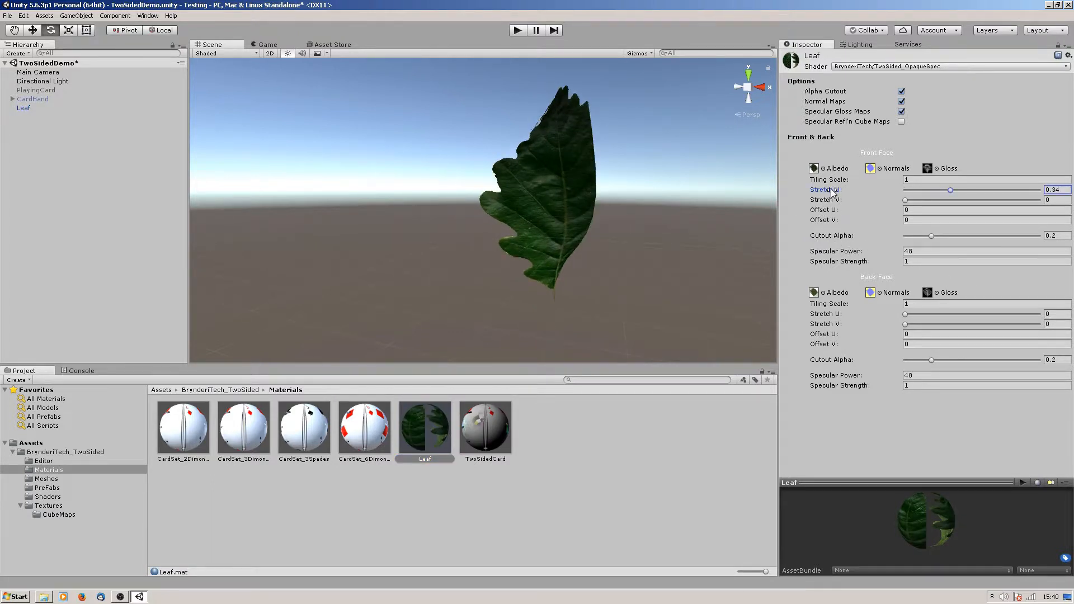
{"action": "left_click_drag", "start_coordinate": [950, 190], "coordinate": [928, 189]}
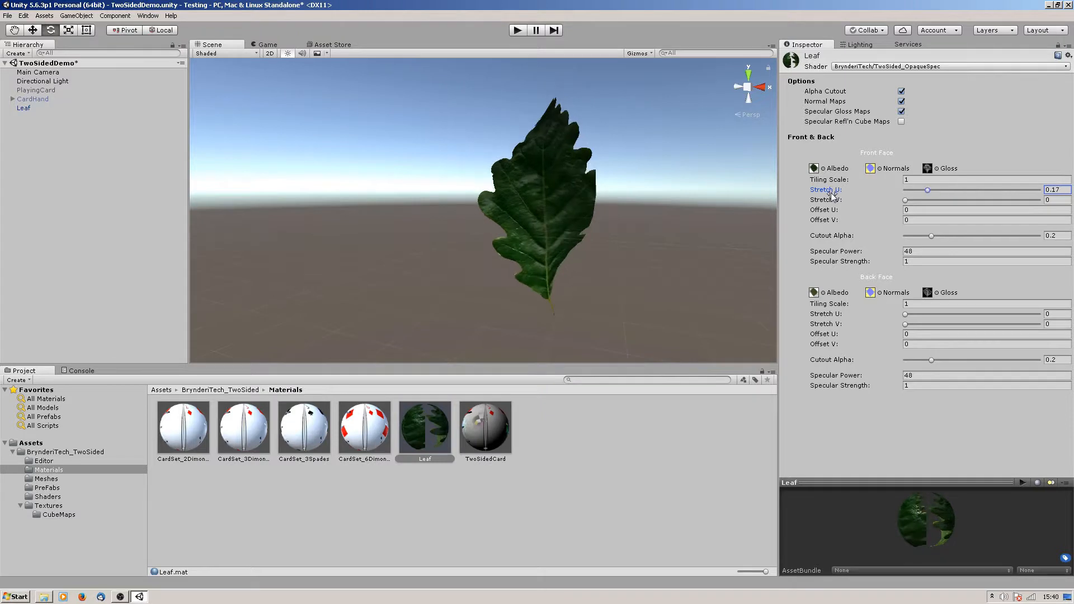
{"action": "left_click_drag", "start_coordinate": [928, 189], "coordinate": [958, 189]}
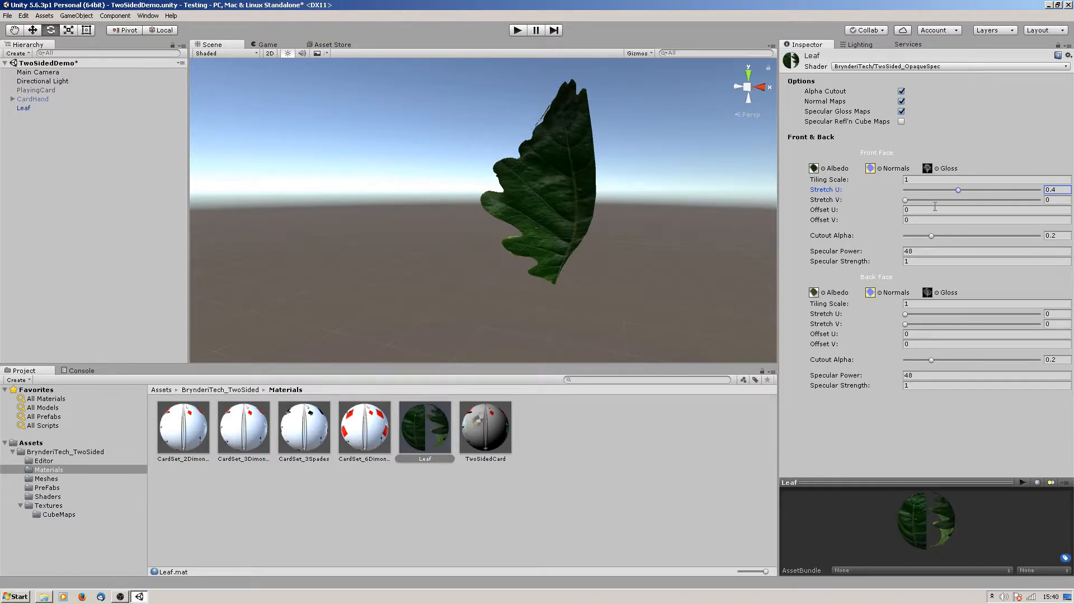
{"action": "left_click_drag", "start_coordinate": [957, 189], "coordinate": [904, 190]}
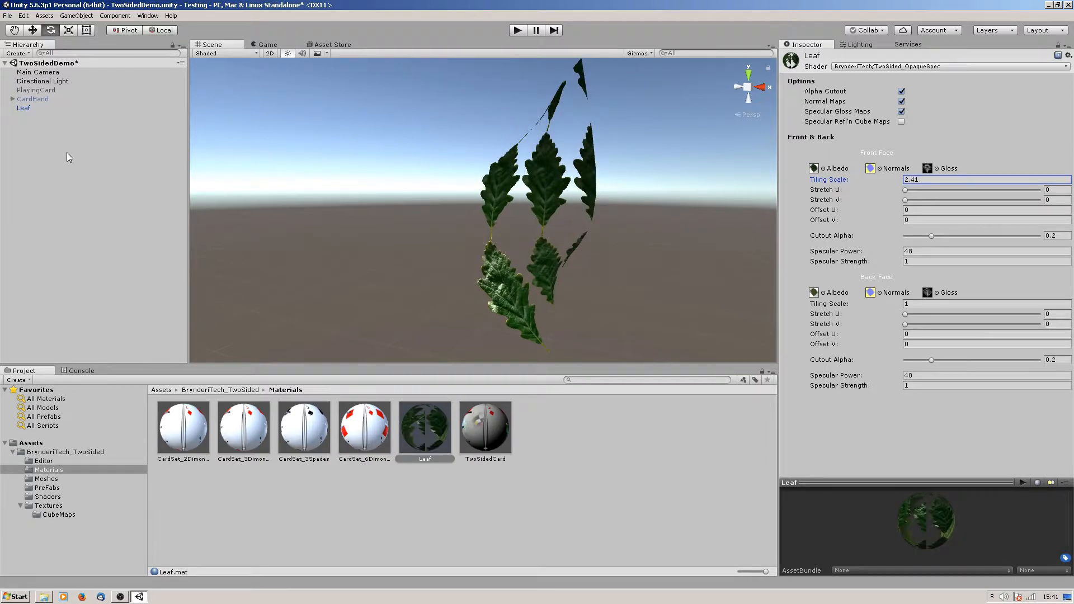
{"action": "mouse_move", "coordinate": [32, 108]}
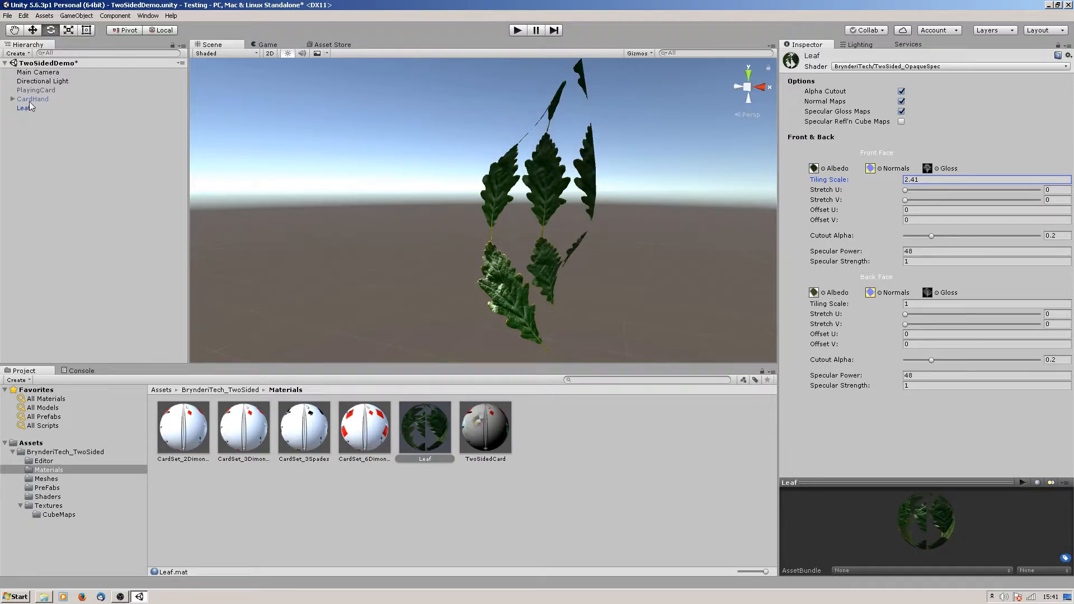
{"action": "left_click", "coordinate": [22, 108]}
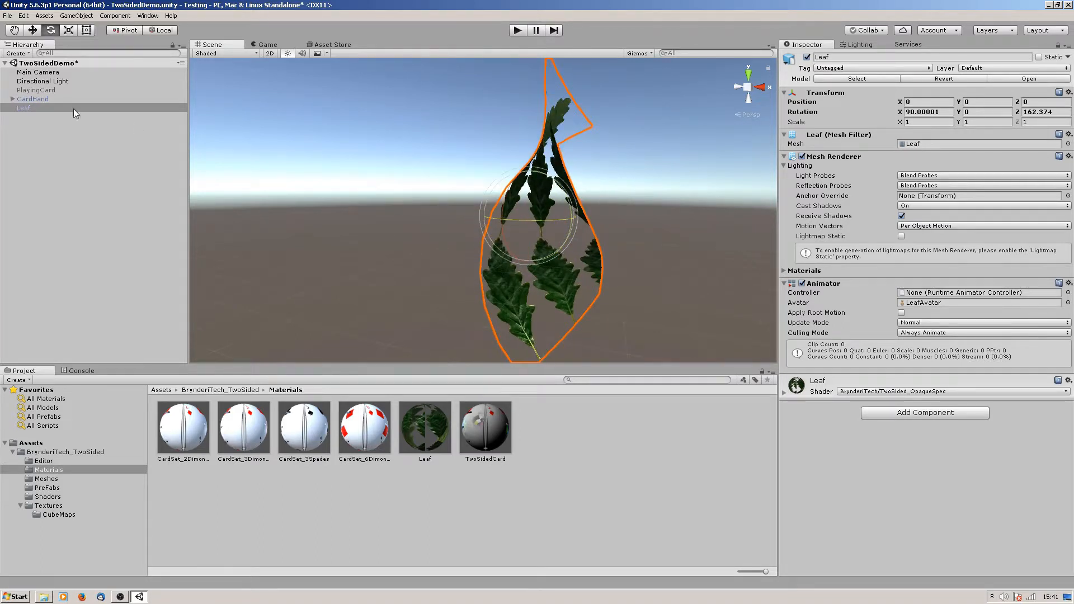
{"action": "left_click", "coordinate": [425, 428]}
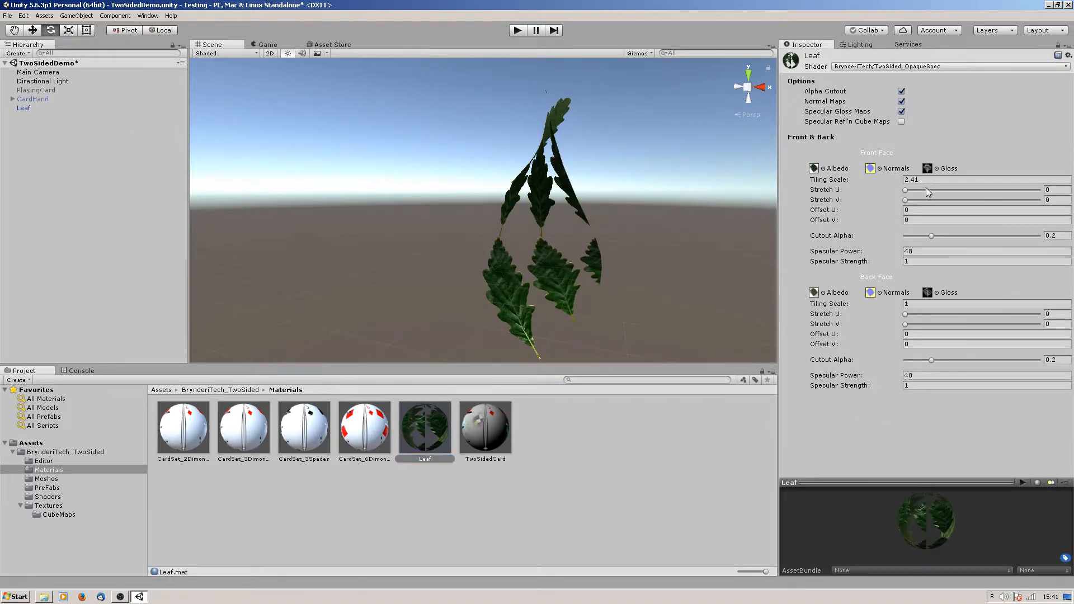
{"action": "type", "text": "1"}
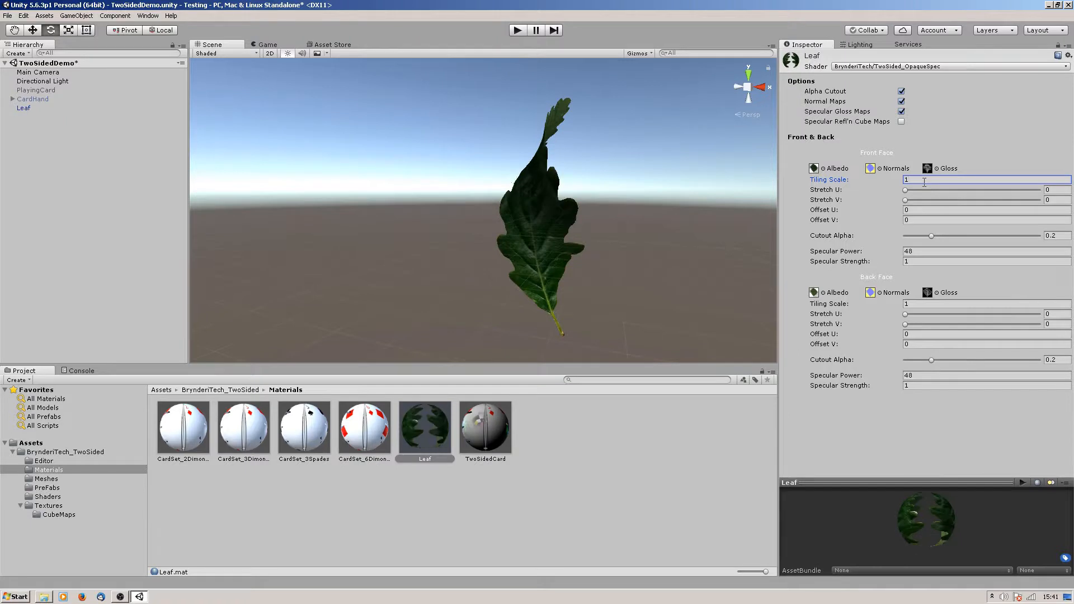
{"action": "mouse_move", "coordinate": [594, 229]}
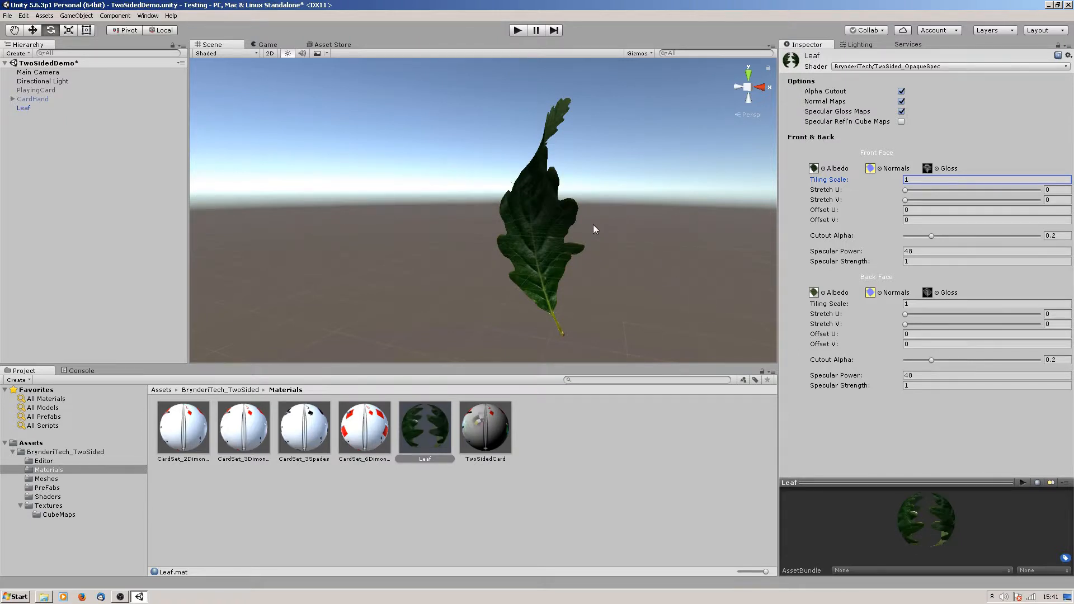
{"action": "mouse_move", "coordinate": [457, 280]}
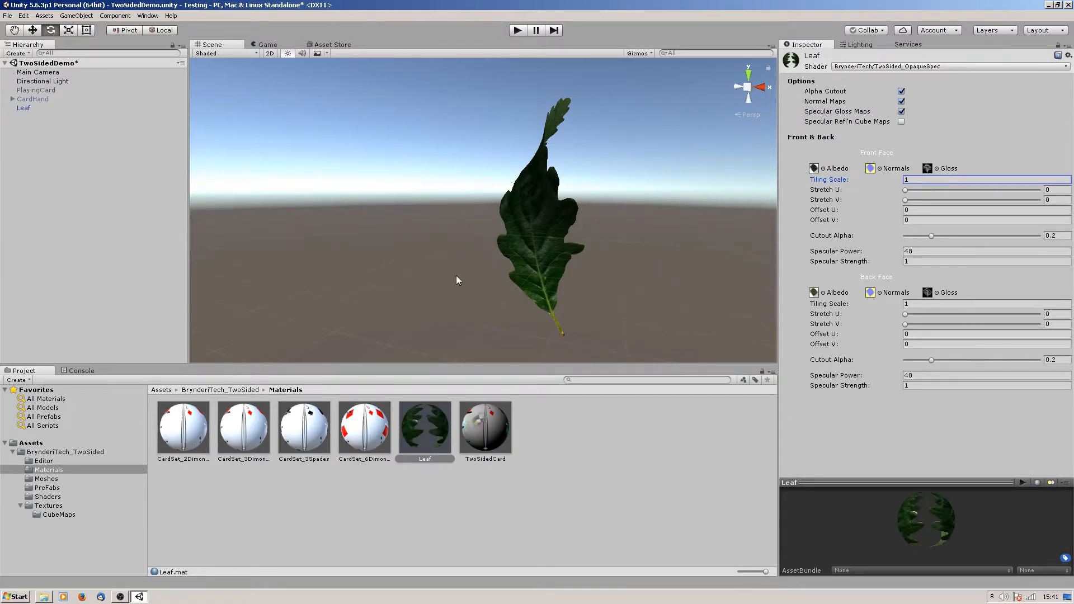
Select the CardHand group and expand it to list its four cards.
{"action": "left_click", "coordinate": [24, 108]}
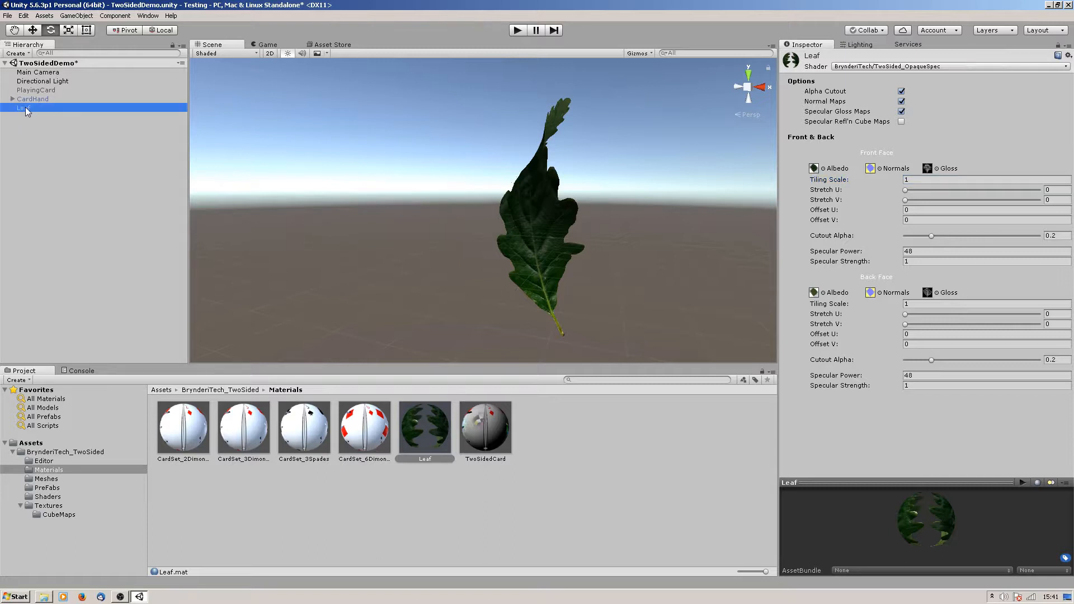
{"action": "left_click", "coordinate": [22, 108]}
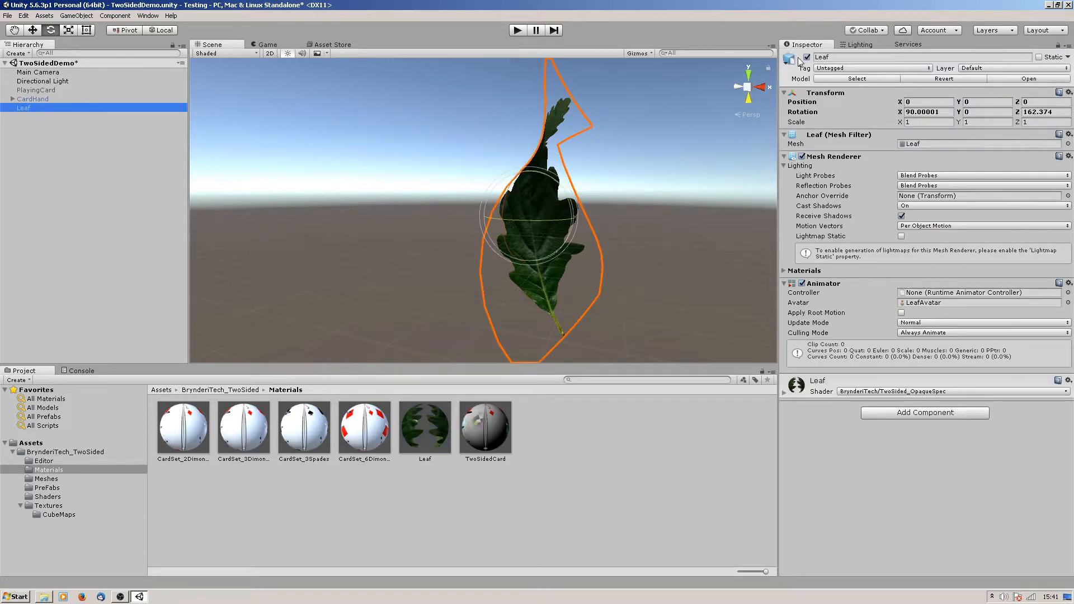
{"action": "left_click", "coordinate": [33, 99]}
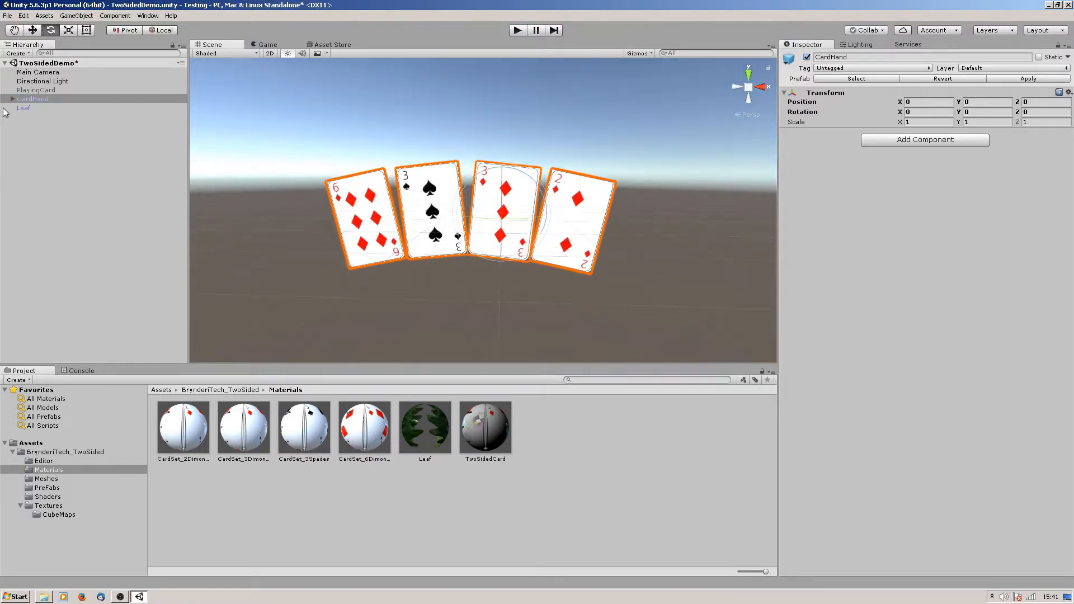
{"action": "left_click", "coordinate": [12, 99]}
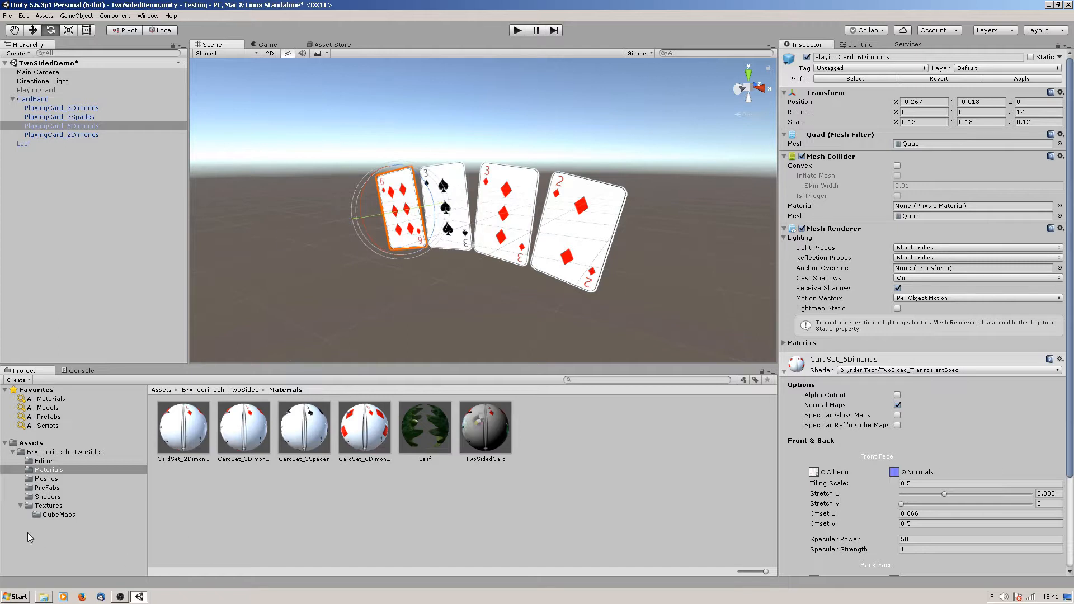
Show the Textures folder and select the shared card-hand atlas texture.
{"action": "left_click", "coordinate": [49, 505]}
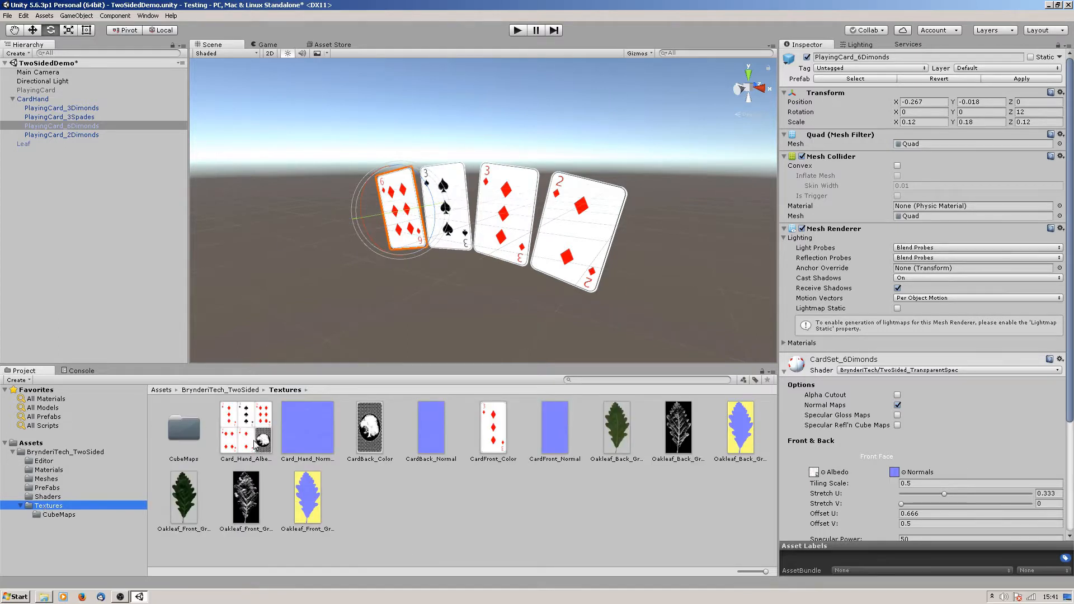
{"action": "left_click", "coordinate": [246, 427]}
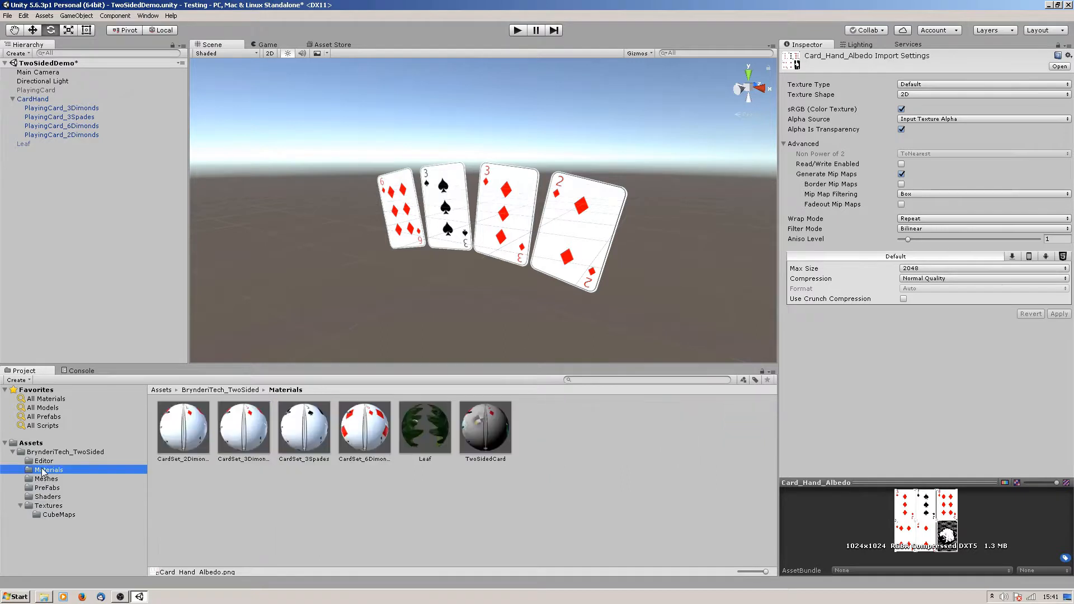
{"action": "mouse_move", "coordinate": [187, 433]}
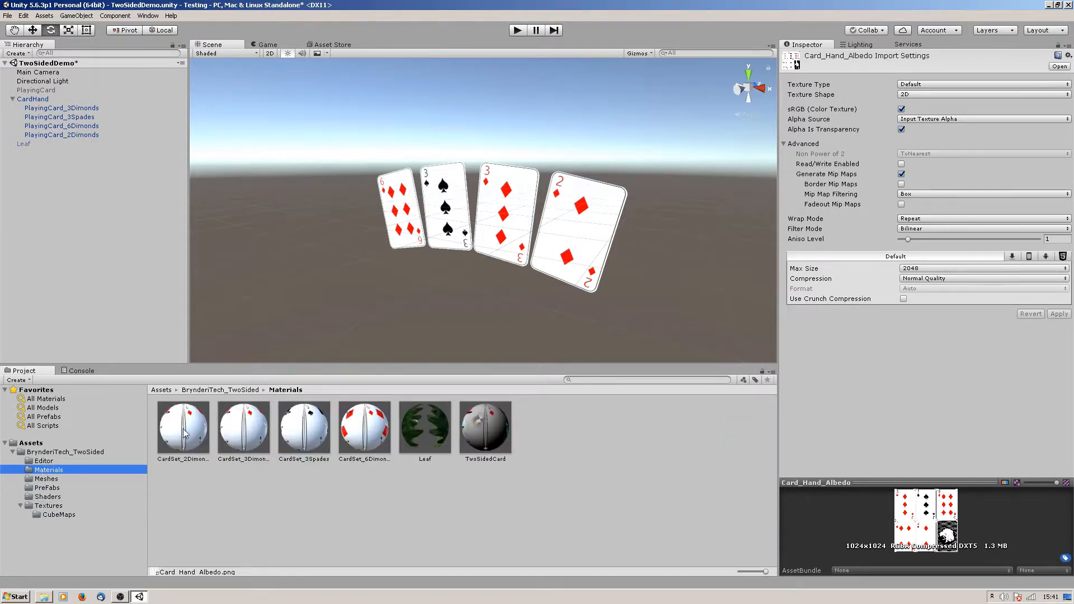
{"action": "left_click", "coordinate": [182, 428]}
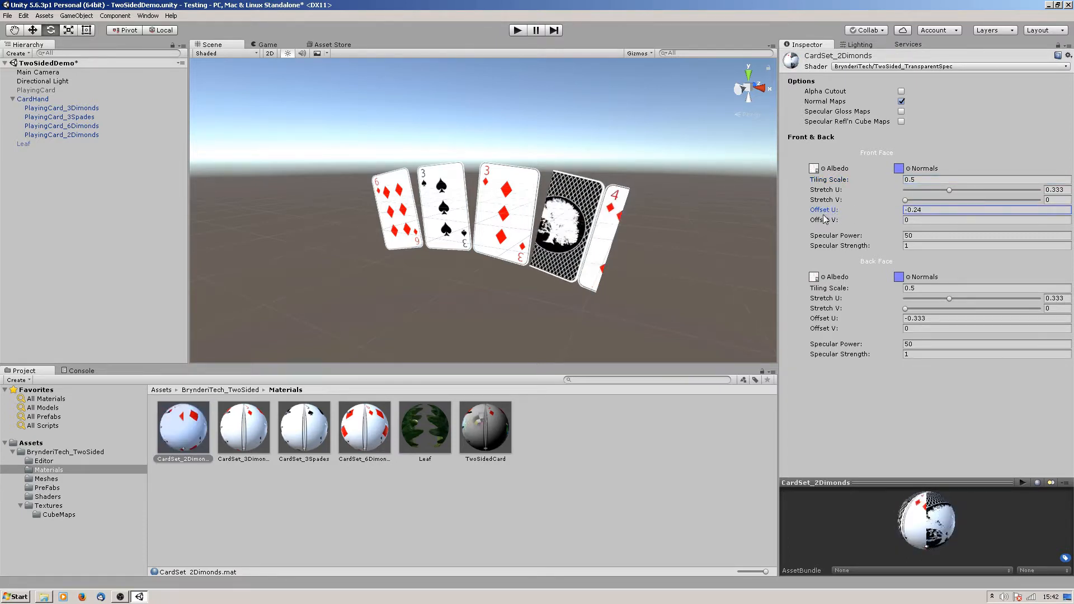
{"action": "type", "text": "0.34"}
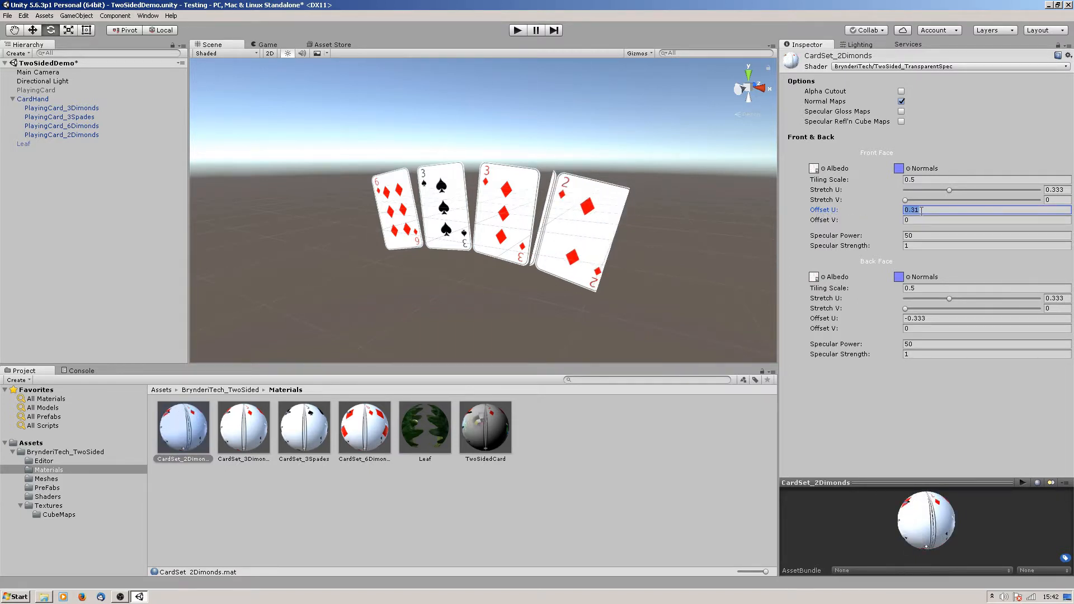
{"action": "type", "text": "0.333"}
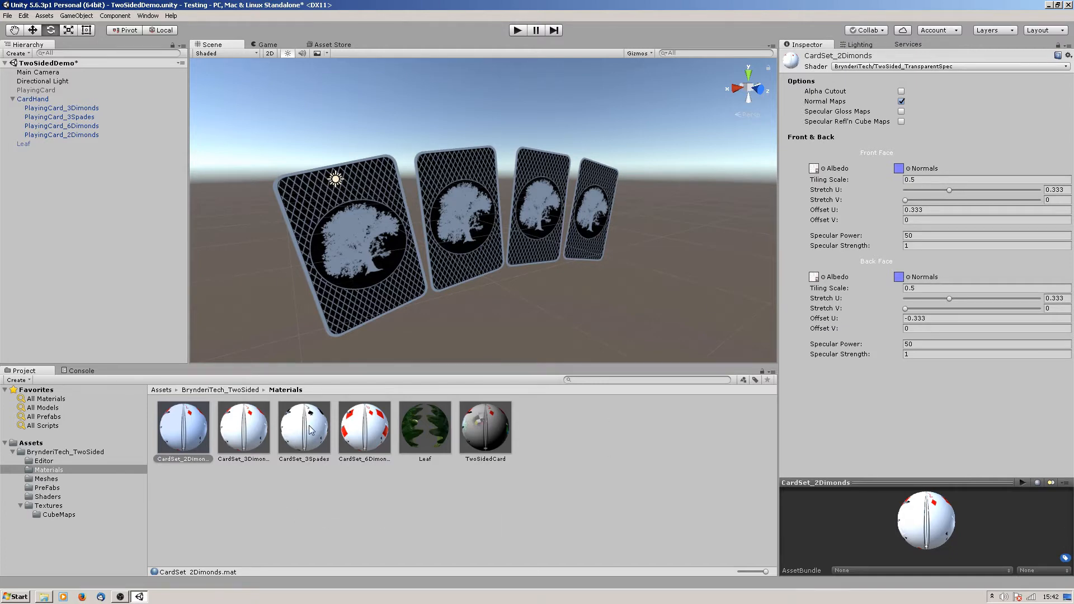
{"action": "left_click", "coordinate": [304, 428]}
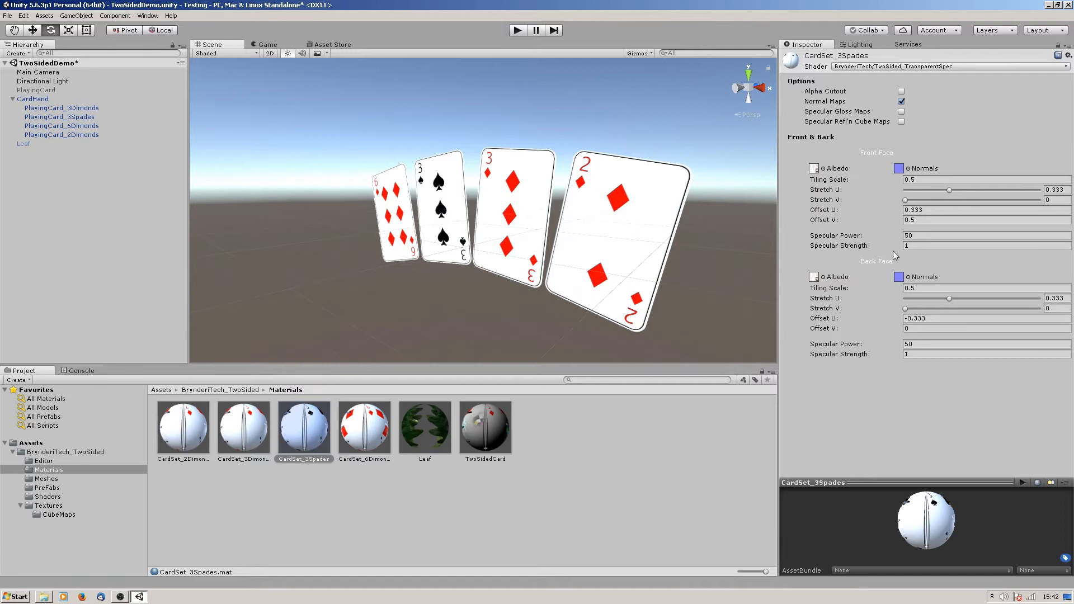
{"action": "mouse_move", "coordinate": [835, 232]}
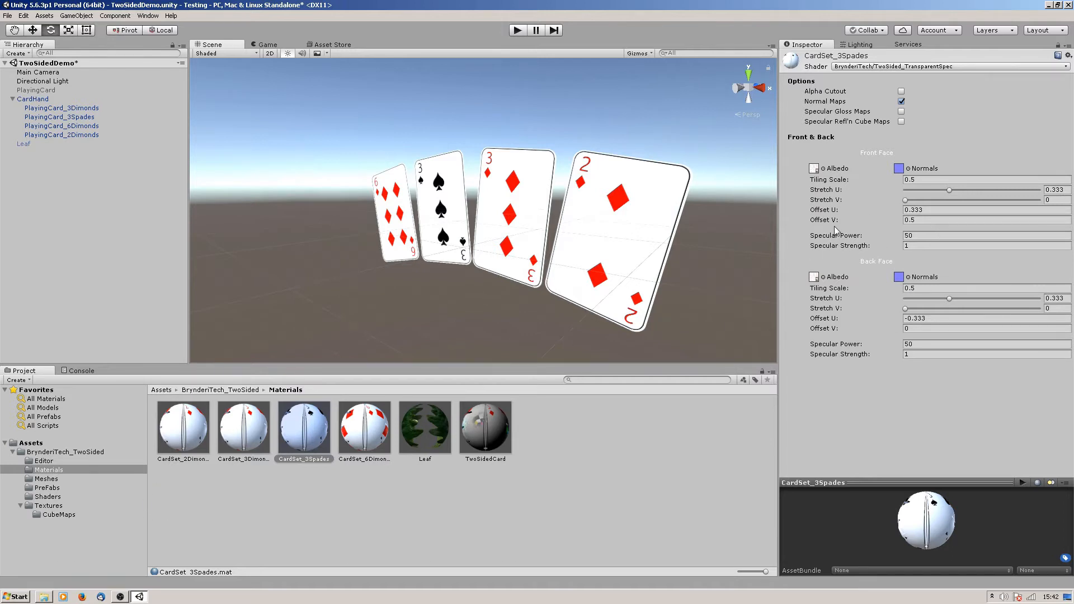